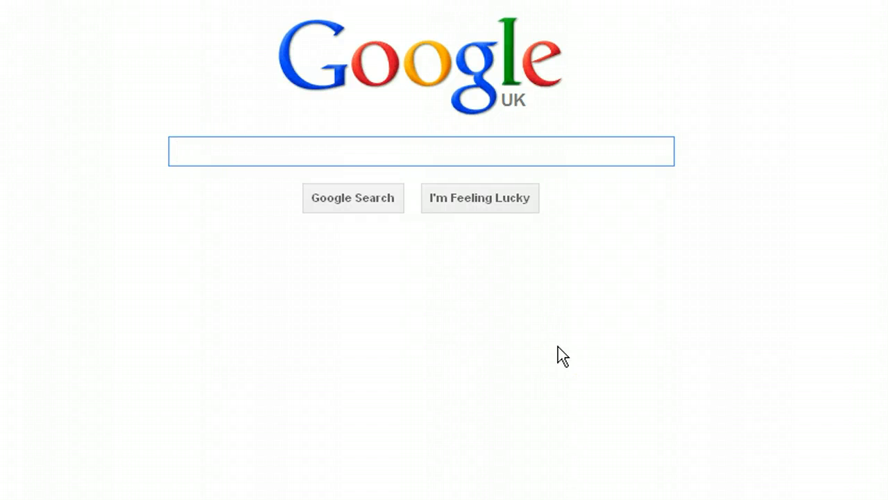
Step: Search Google for "teamviewer" to list the official TeamViewer site
{"action": "left_click", "coordinate": [472, 311]}
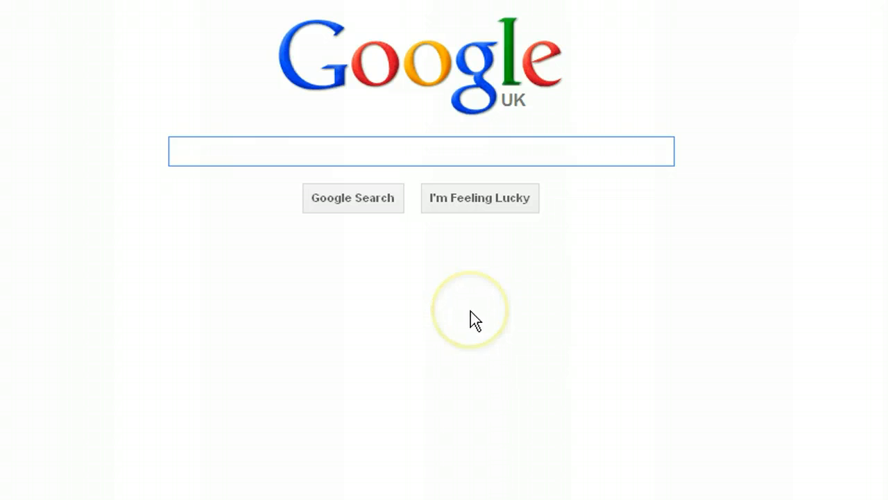
{"action": "mouse_move", "coordinate": [415, 281]}
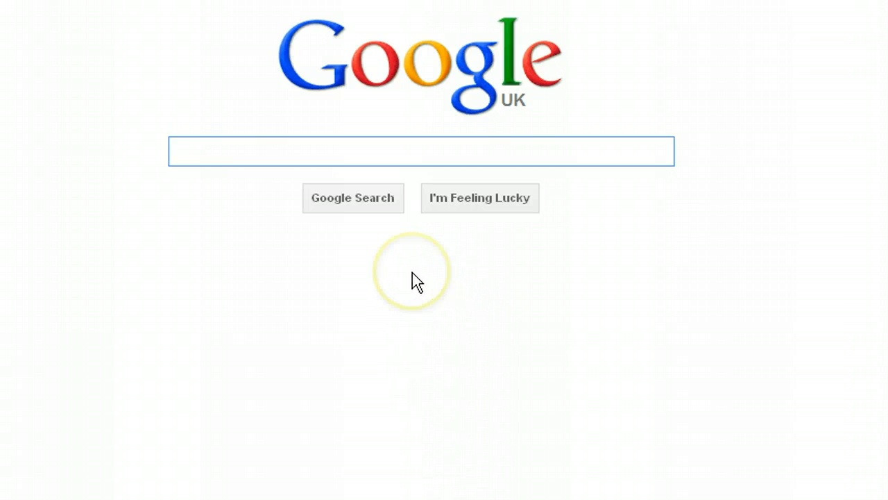
{"action": "left_click", "coordinate": [194, 151]}
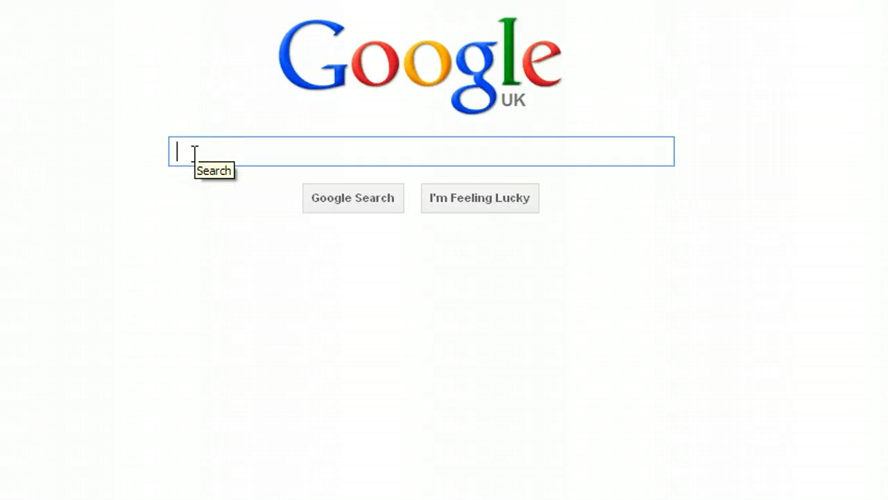
{"action": "type", "text": "team"}
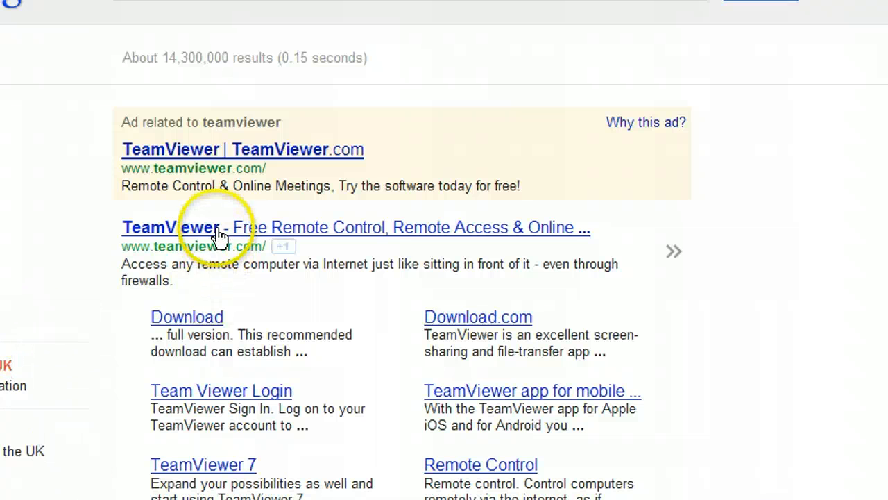
Step: Go from the TeamViewer result to its Download page and scroll to Additional downloads with QuickSupport
{"action": "left_click", "coordinate": [169, 227]}
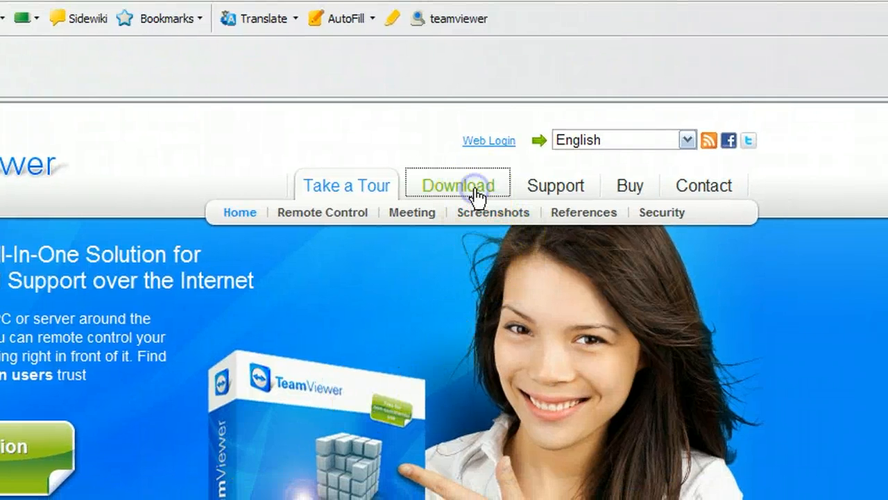
{"action": "left_click", "coordinate": [458, 186]}
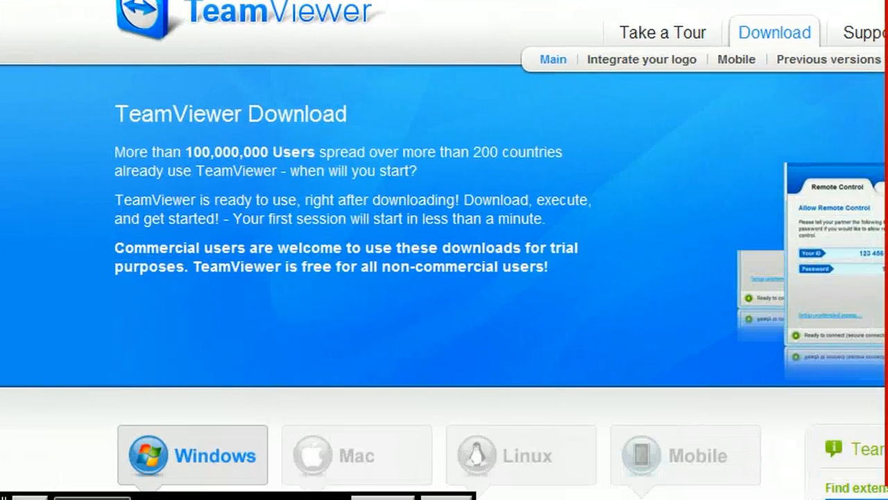
{"action": "scroll", "scroll_direction": "down", "scroll_amount": 3}
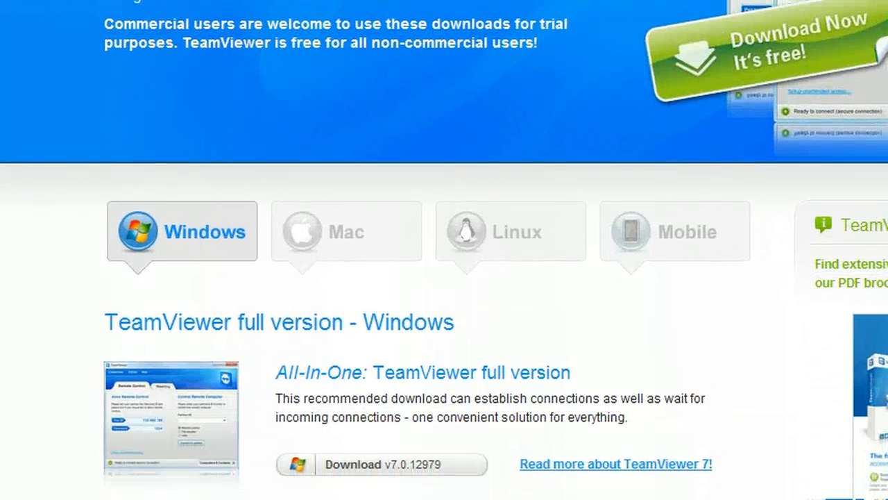
{"action": "scroll", "scroll_direction": "down", "scroll_amount": 3}
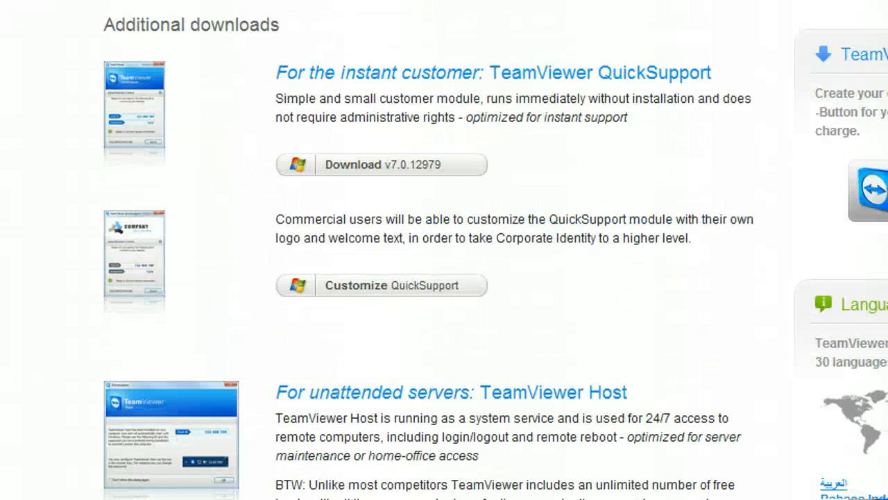
{"action": "scroll", "scroll_direction": "up", "scroll_amount": 3}
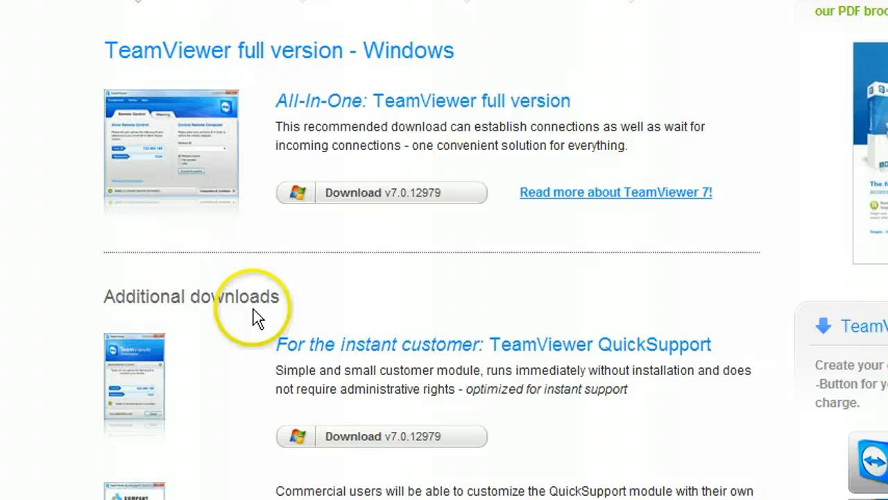
{"action": "scroll", "scroll_direction": "down", "scroll_amount": 3}
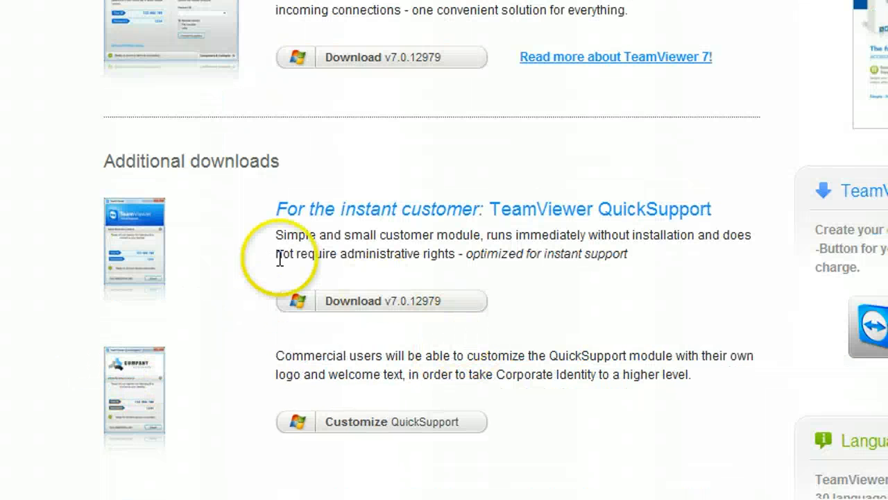
{"action": "mouse_move", "coordinate": [751, 214]}
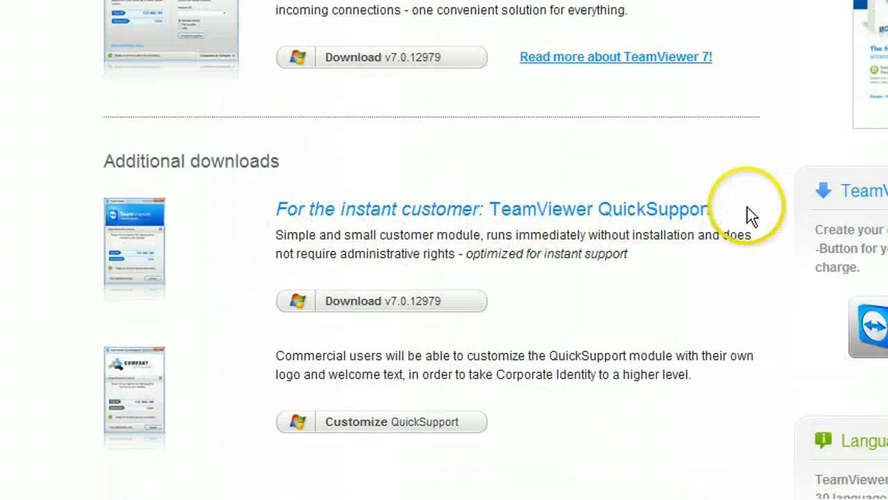
{"action": "mouse_move", "coordinate": [402, 306]}
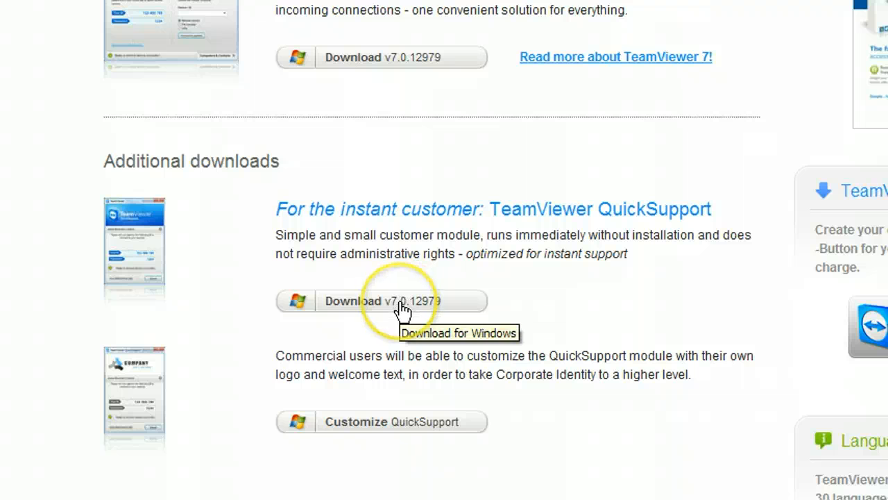
Step: Download TeamViewer QuickSupport, saving TeamViewerQS_en.exe to the Desktop
{"action": "left_click", "coordinate": [380, 299]}
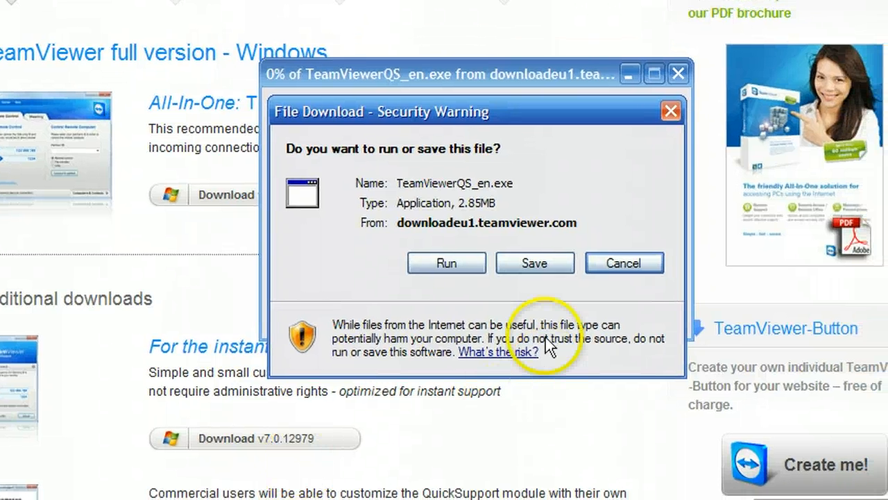
{"action": "left_click", "coordinate": [534, 262]}
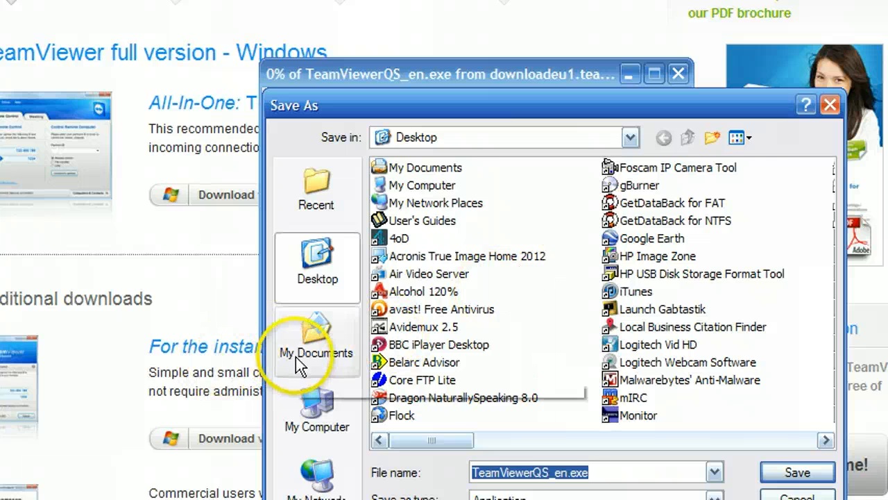
{"action": "left_click", "coordinate": [316, 344]}
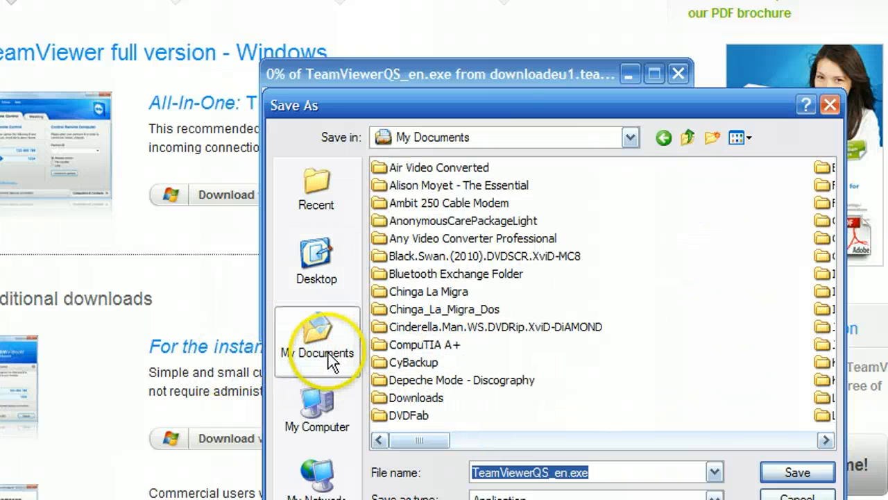
{"action": "mouse_move", "coordinate": [316, 266]}
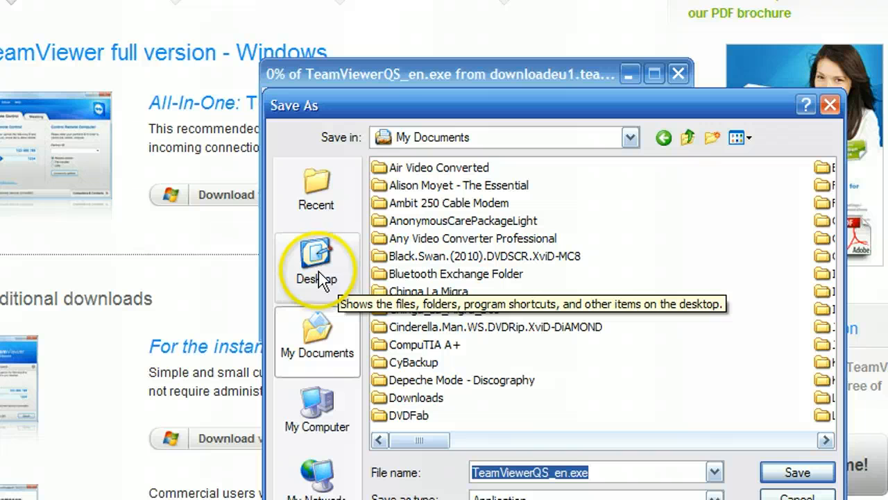
{"action": "left_click", "coordinate": [316, 266]}
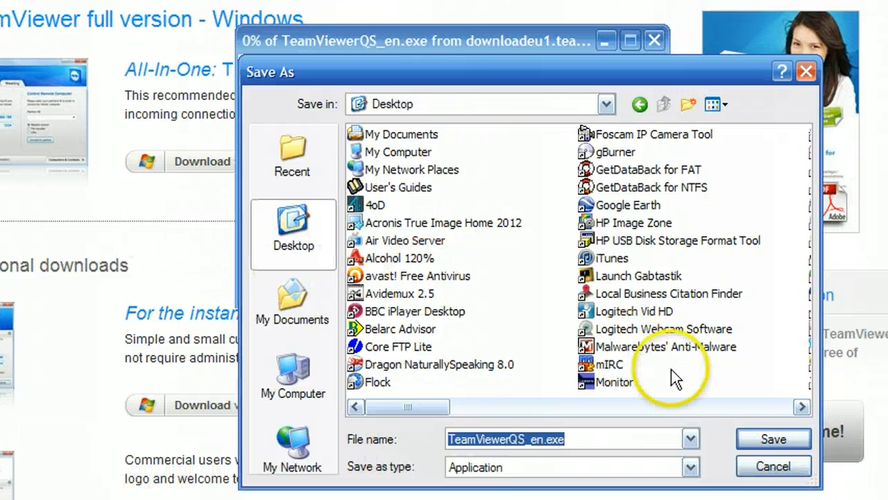
{"action": "left_click", "coordinate": [773, 438]}
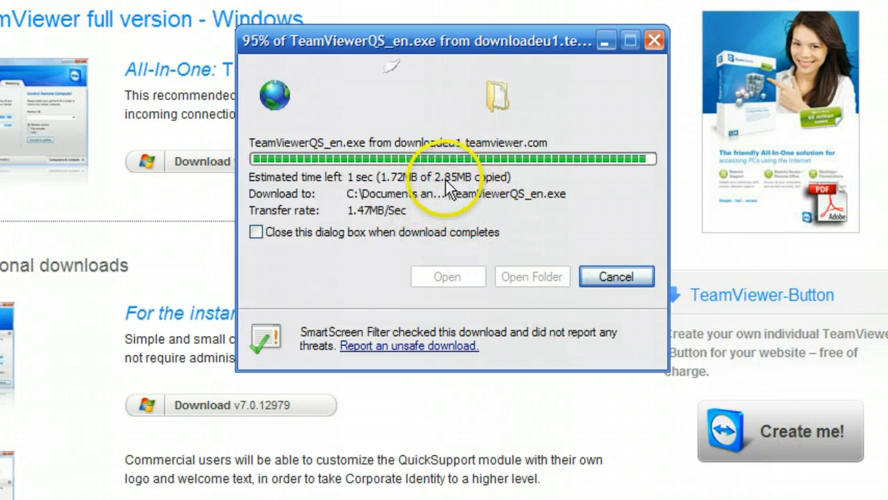
{"action": "mouse_move", "coordinate": [584, 253]}
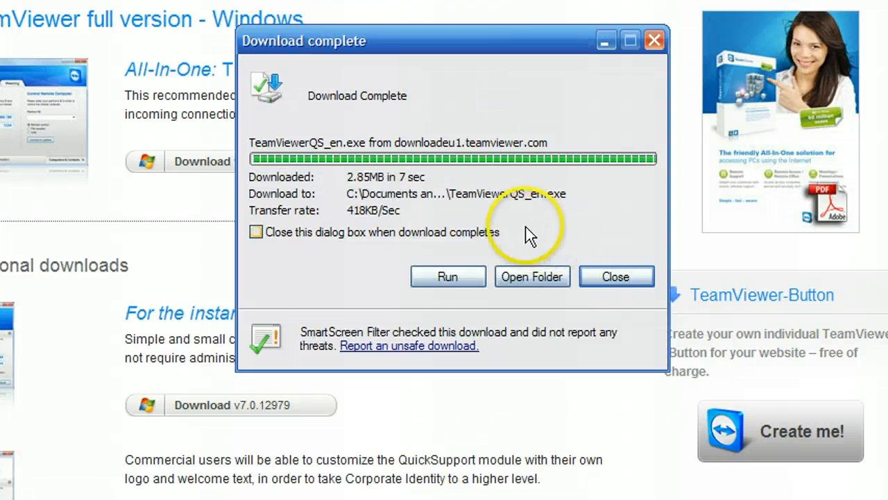
Step: Close the Download complete window once TeamViewerQS_en.exe finishes
{"action": "left_click", "coordinate": [615, 277]}
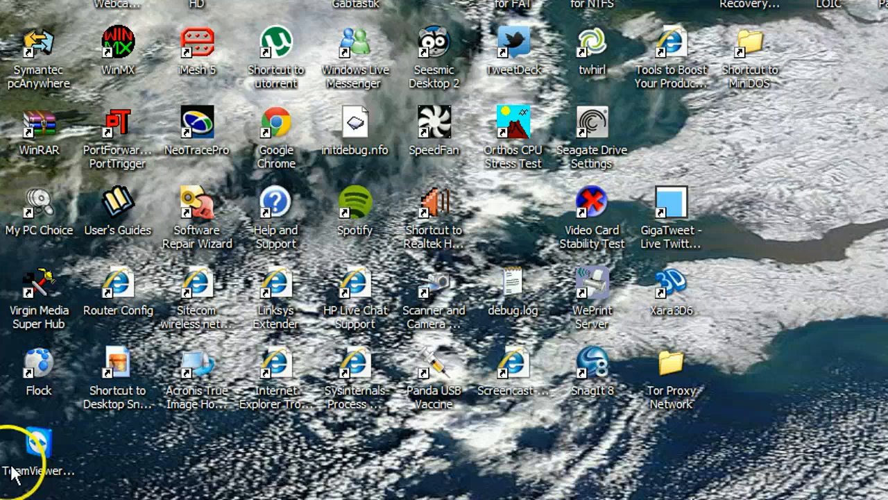
{"action": "mouse_move", "coordinate": [49, 451]}
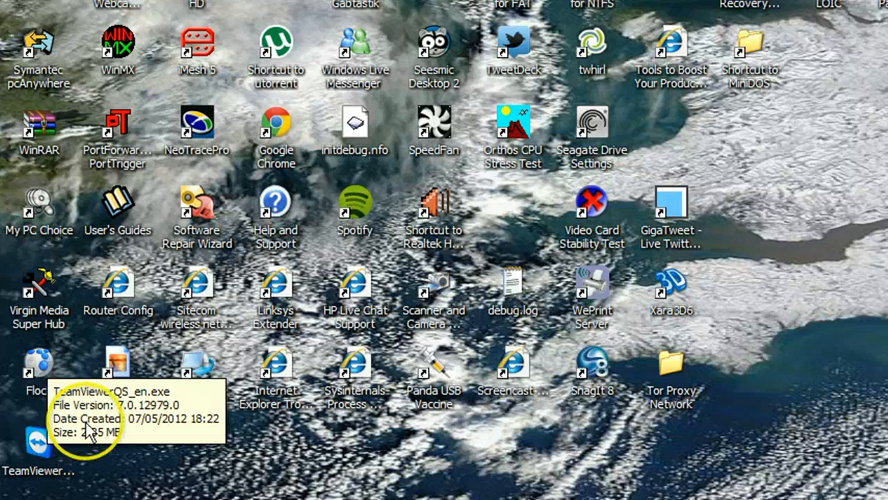
{"action": "mouse_move", "coordinate": [361, 251]}
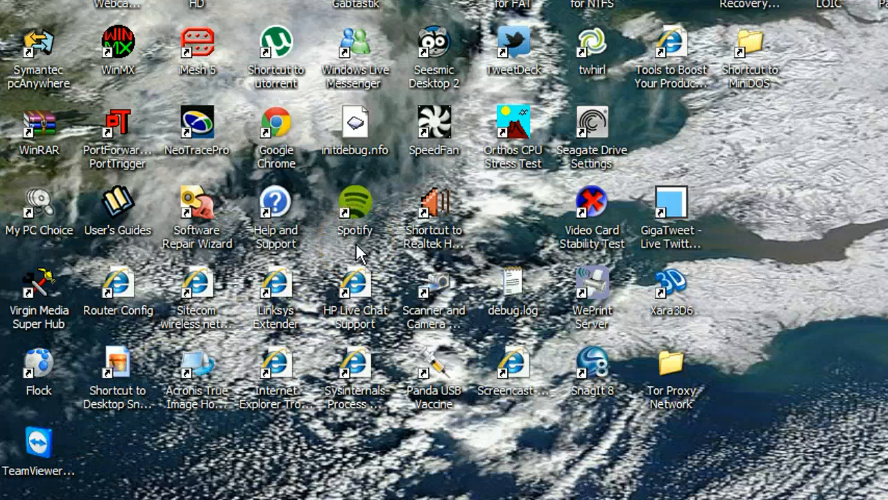
{"action": "mouse_move", "coordinate": [358, 11]}
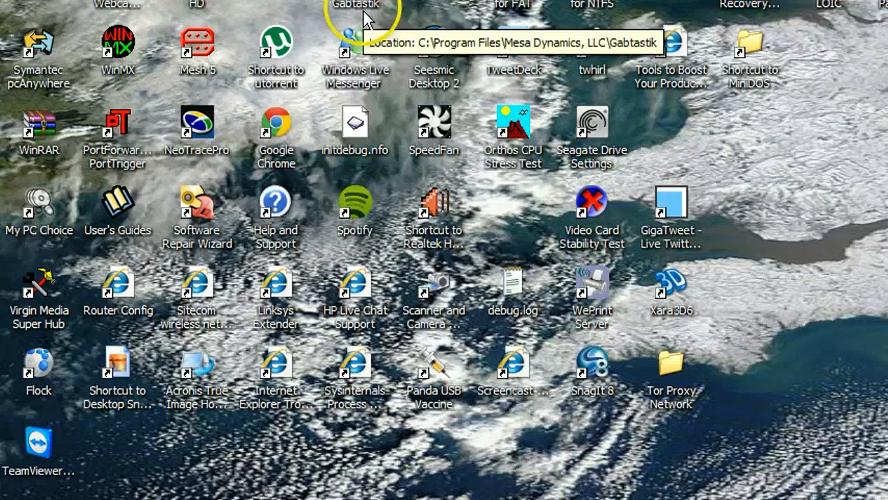